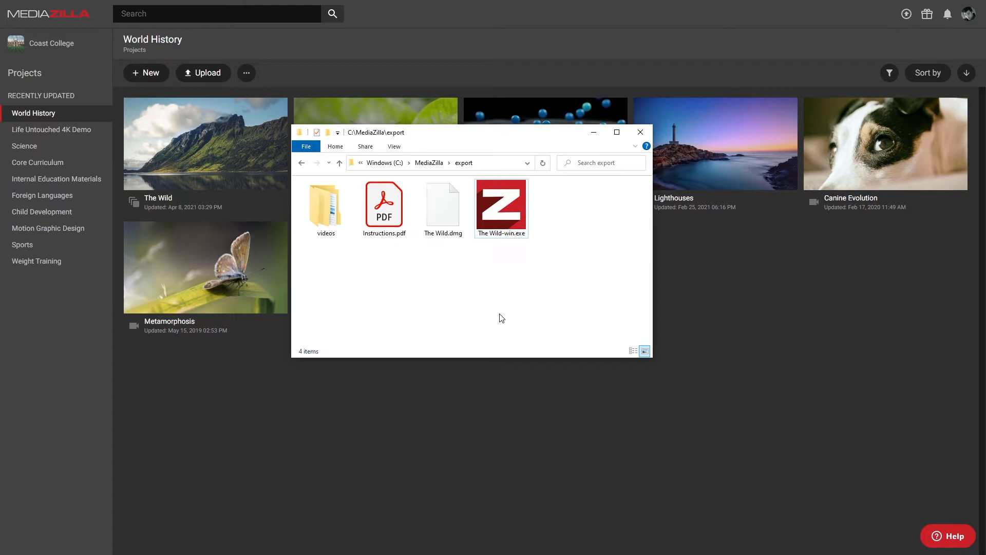
mouse_move(512, 307)
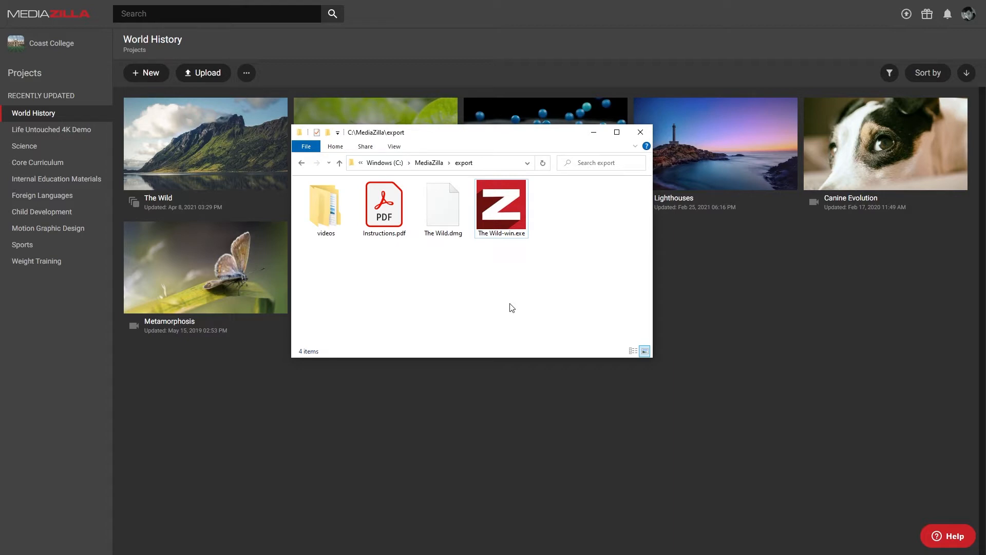
- Launch The Wild-win.exe from the export folder, preview it, then close it
click(441, 204)
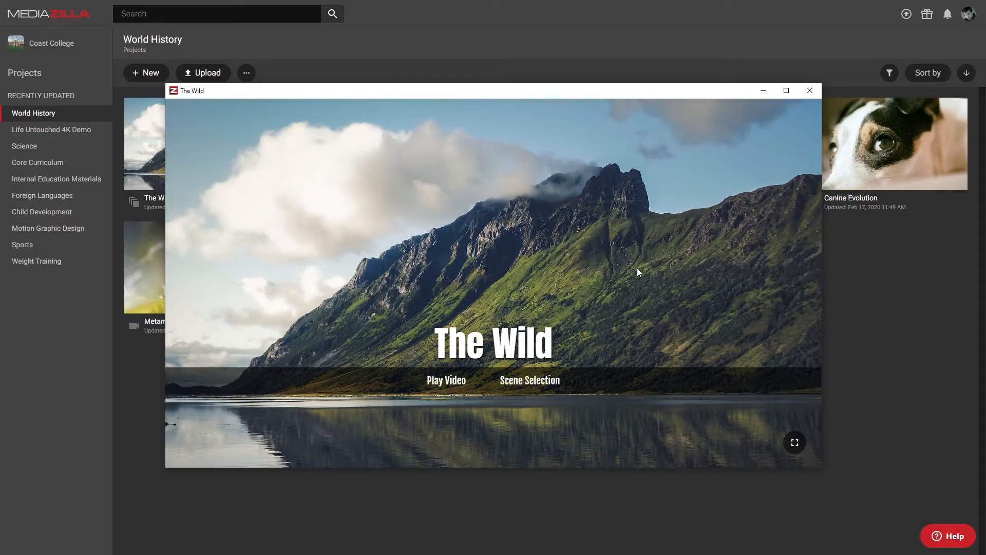
click(794, 442)
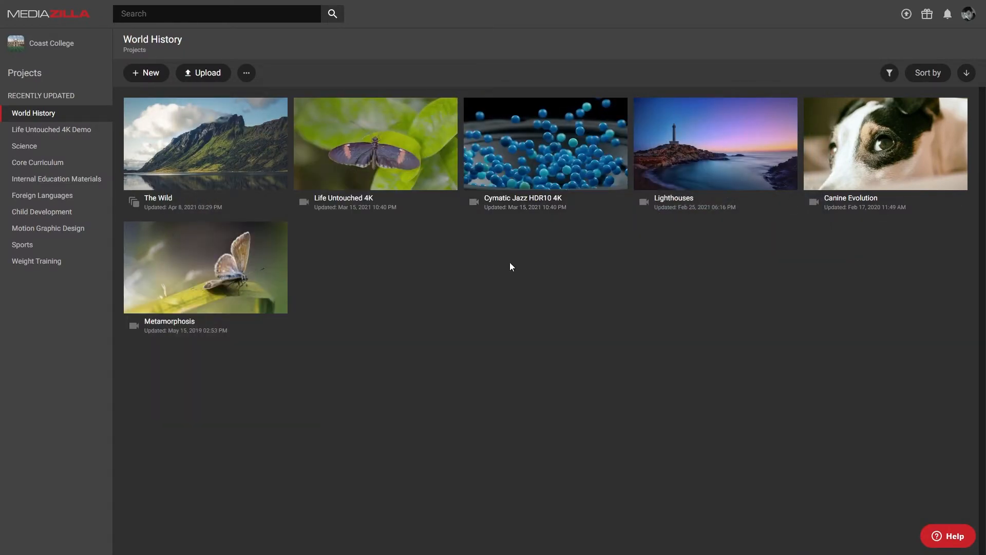
- Start an Export Offline build of The Wild and bring up its instructions
right_click(204, 144)
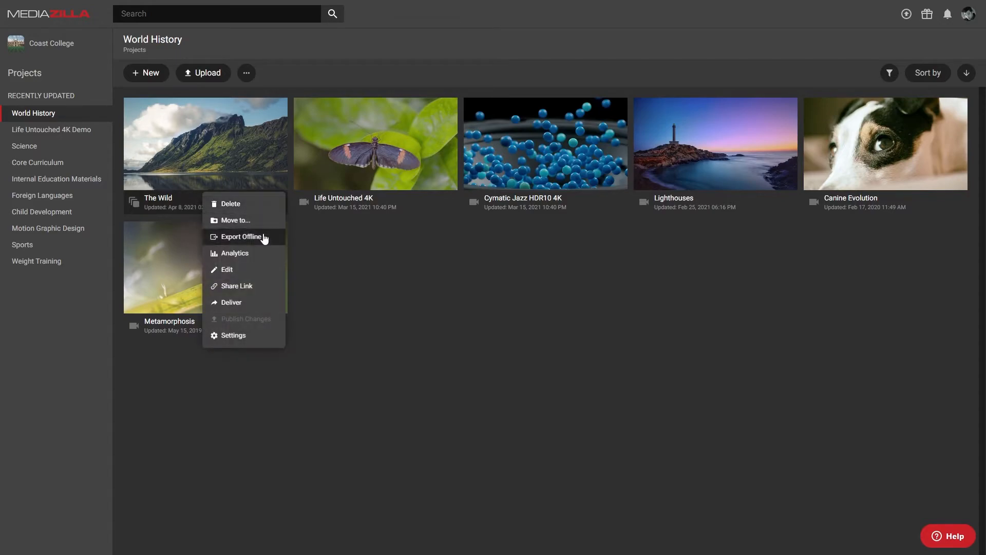
click(240, 236)
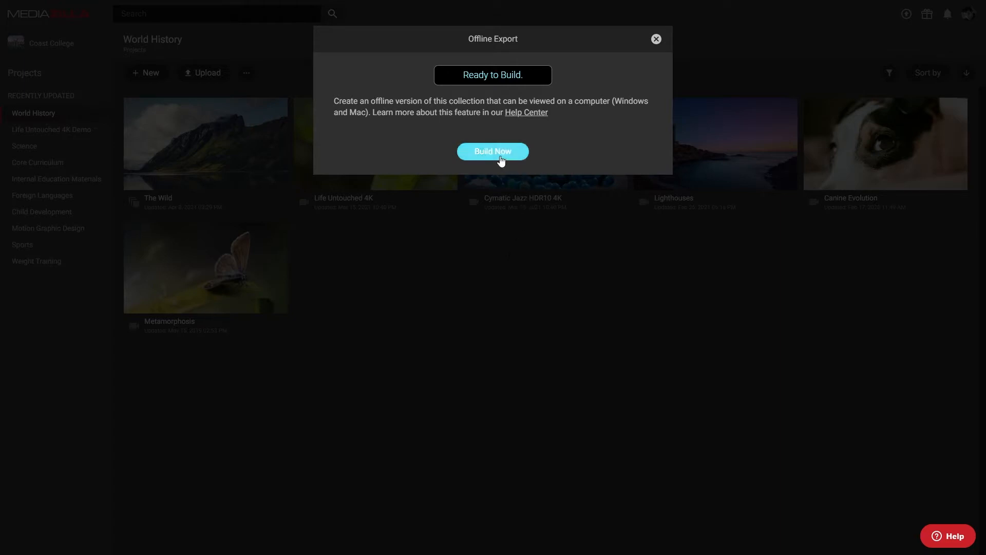
click(492, 151)
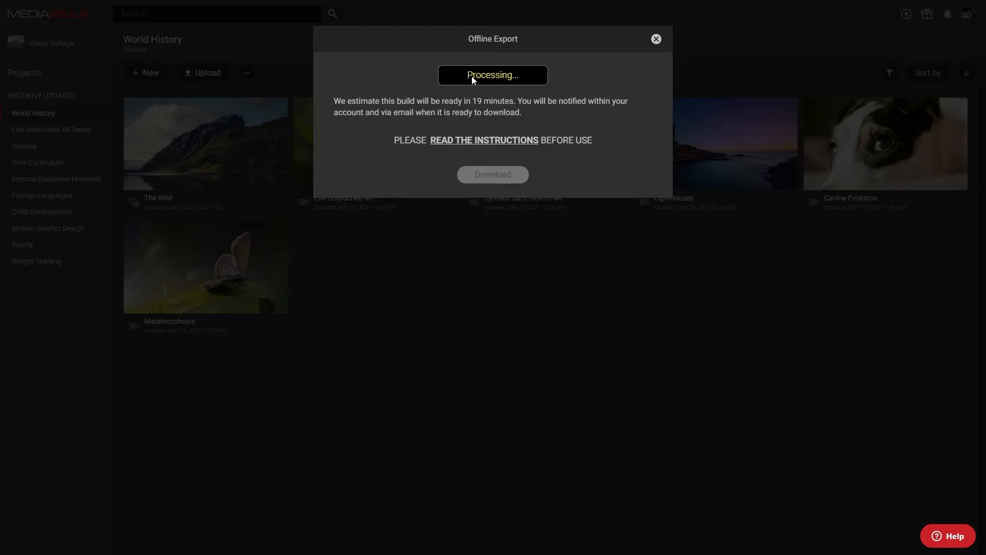
mouse_move(532, 95)
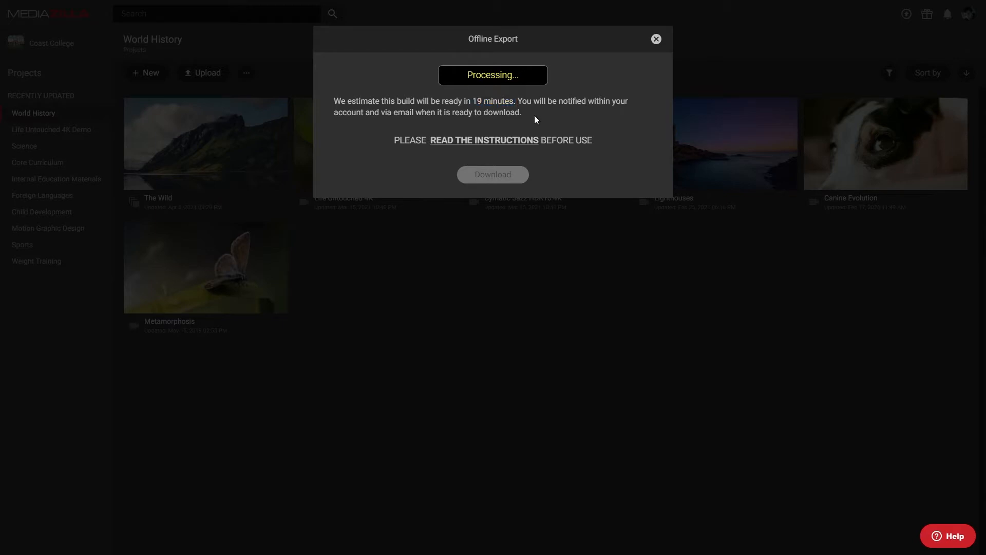
mouse_move(484, 140)
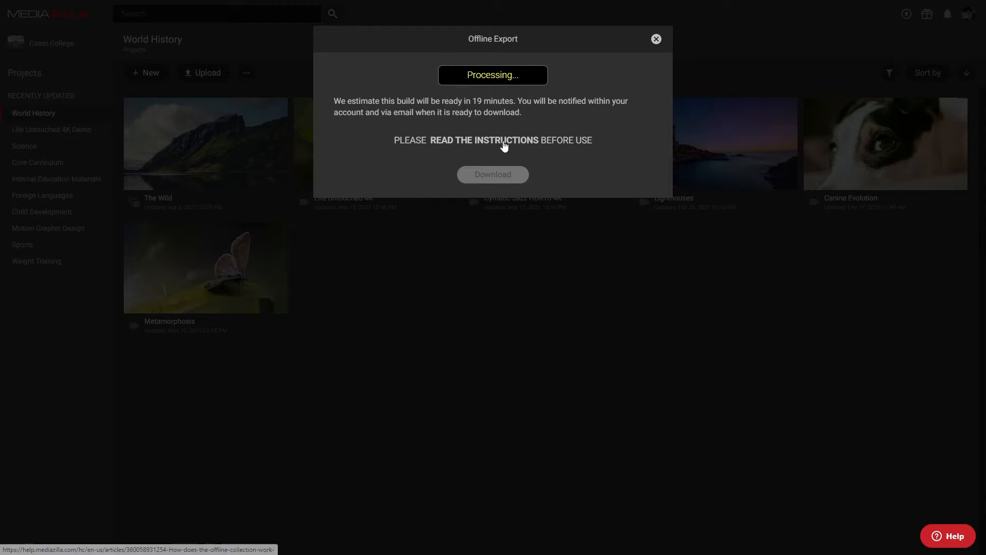
mouse_move(495, 144)
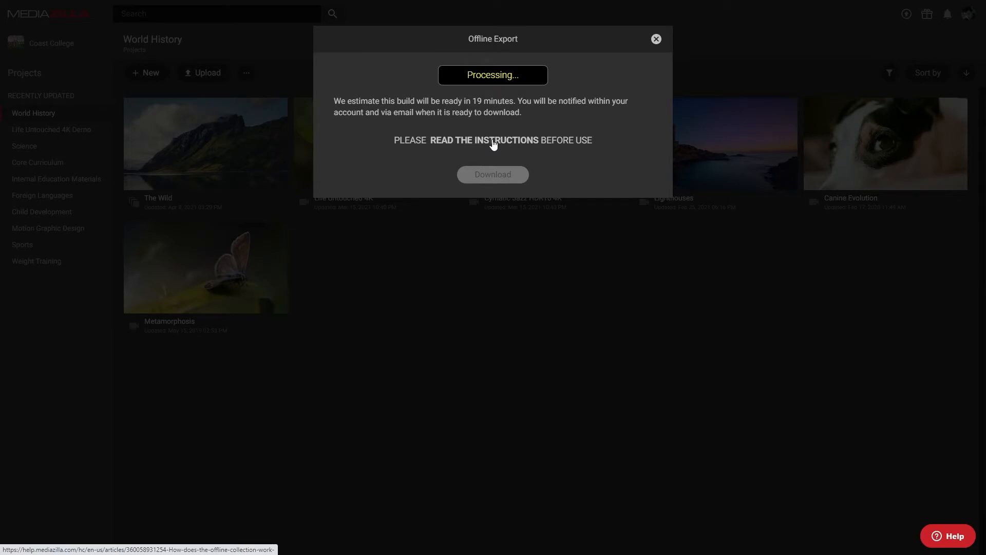
click(657, 39)
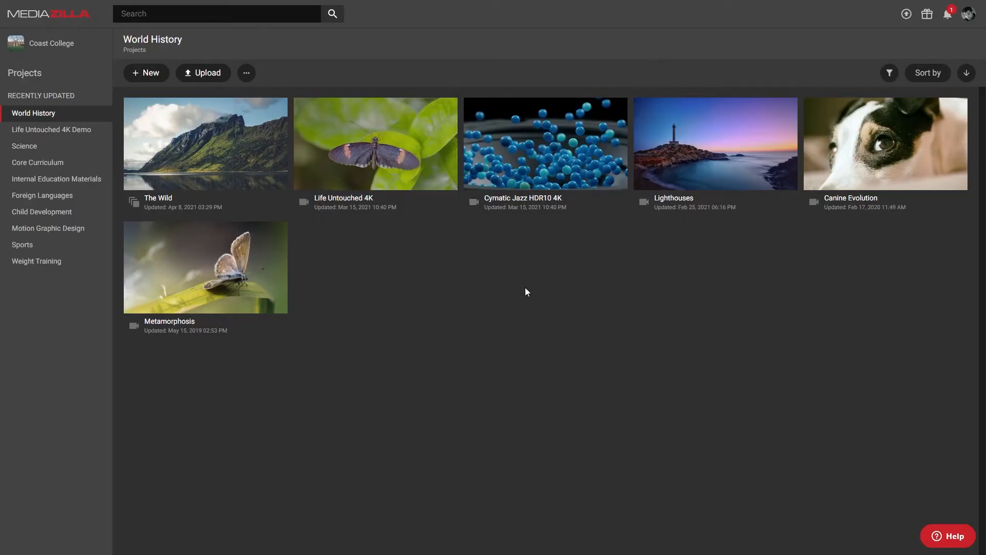
- Reopen Export Offline for The Wild to check the build's progress
right_click(206, 144)
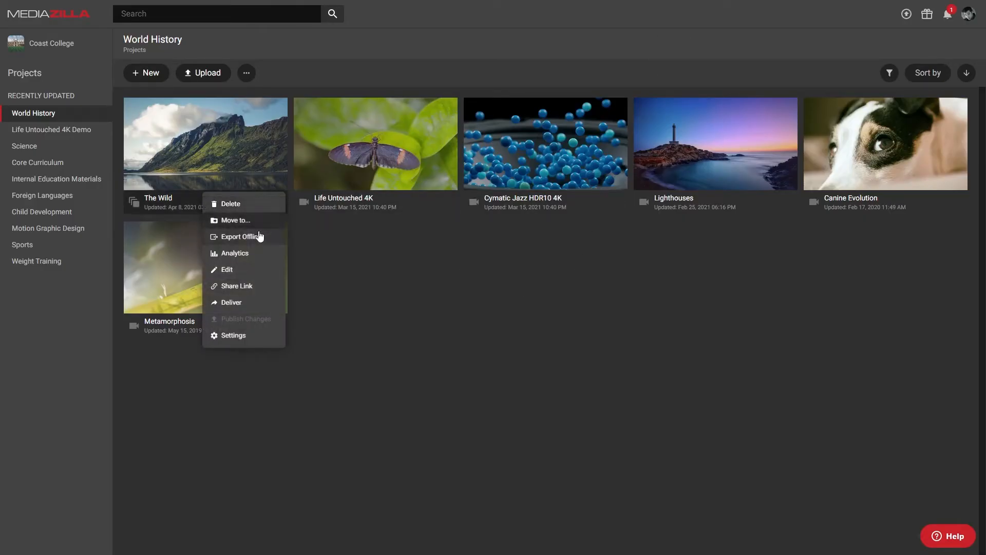
click(242, 236)
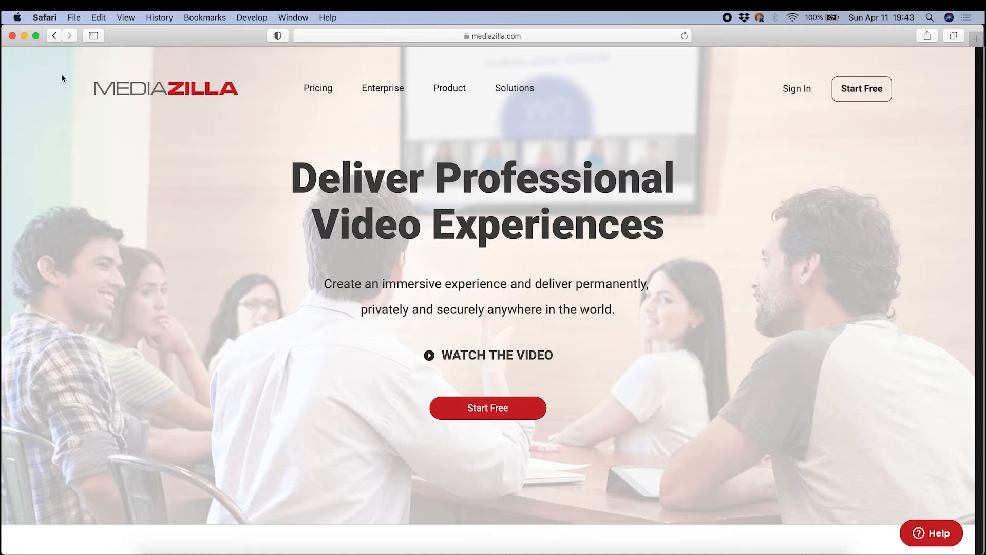
- Turn off 'Open safe files after downloading' in Safari's General preferences
click(45, 17)
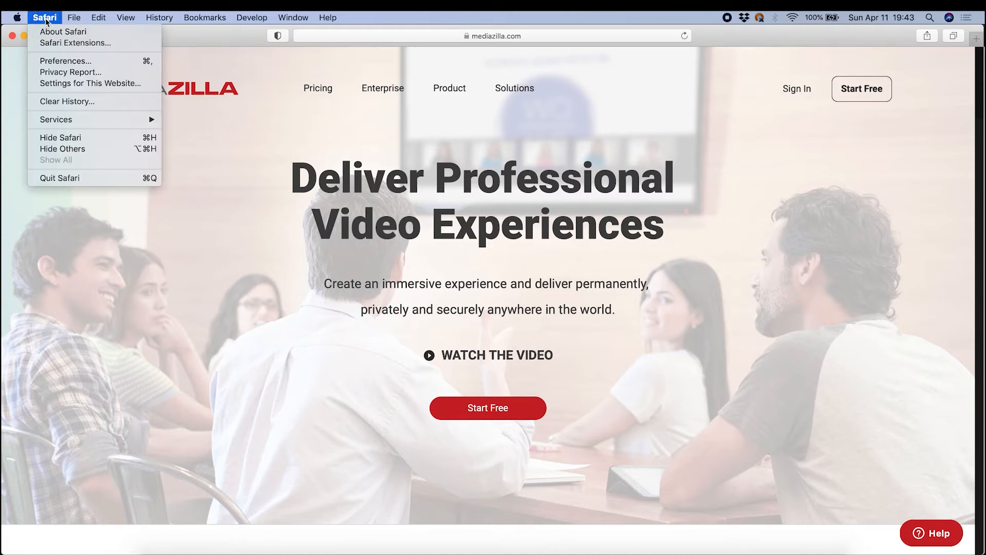
mouse_move(66, 61)
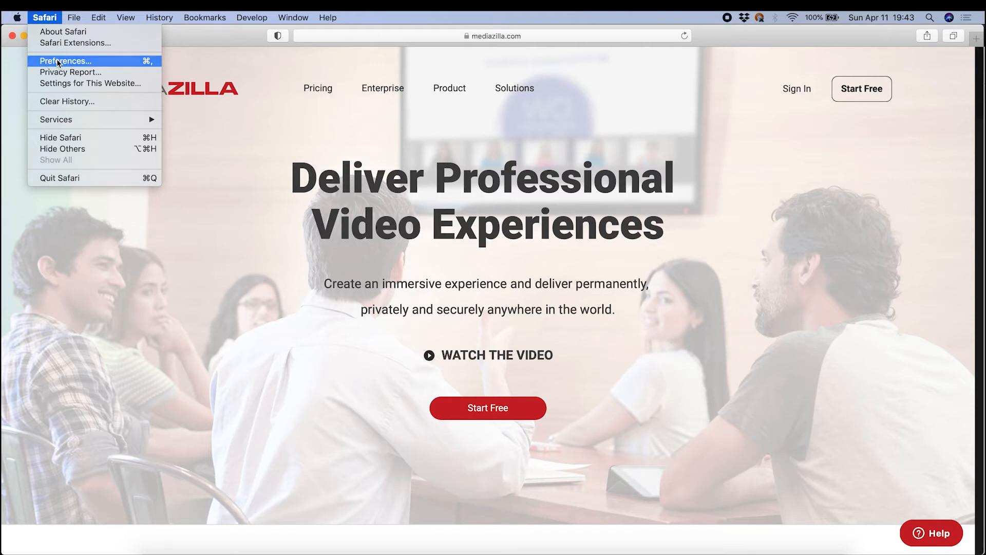
click(65, 61)
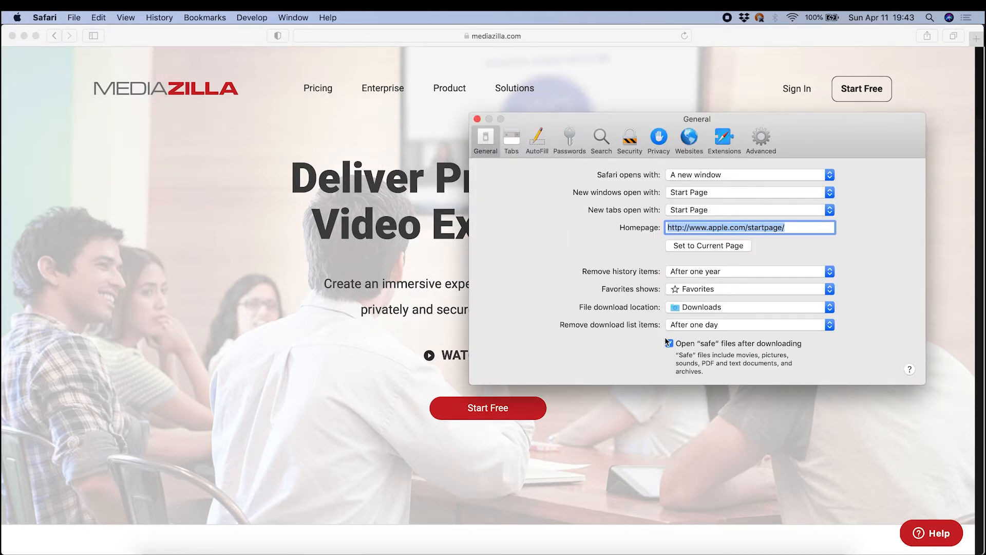
click(669, 343)
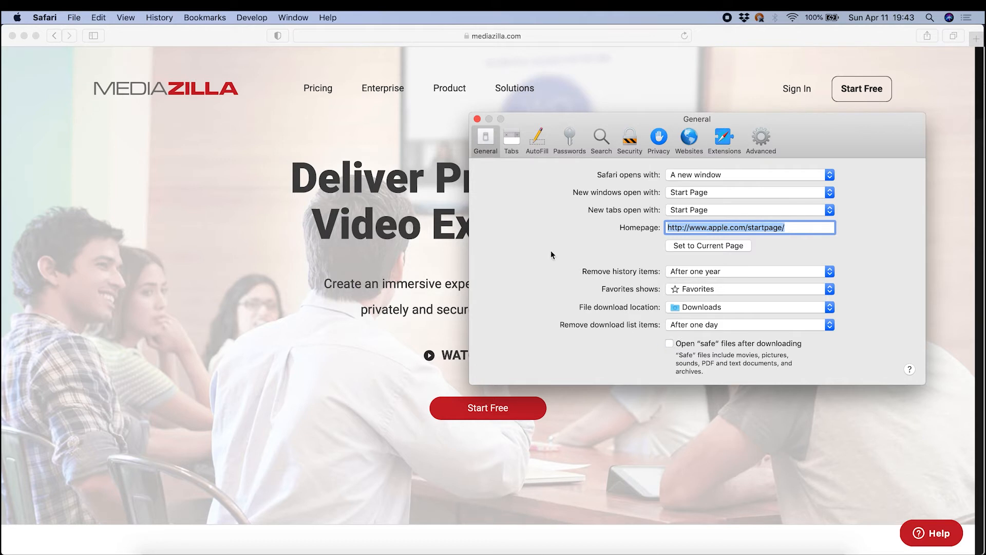
click(478, 119)
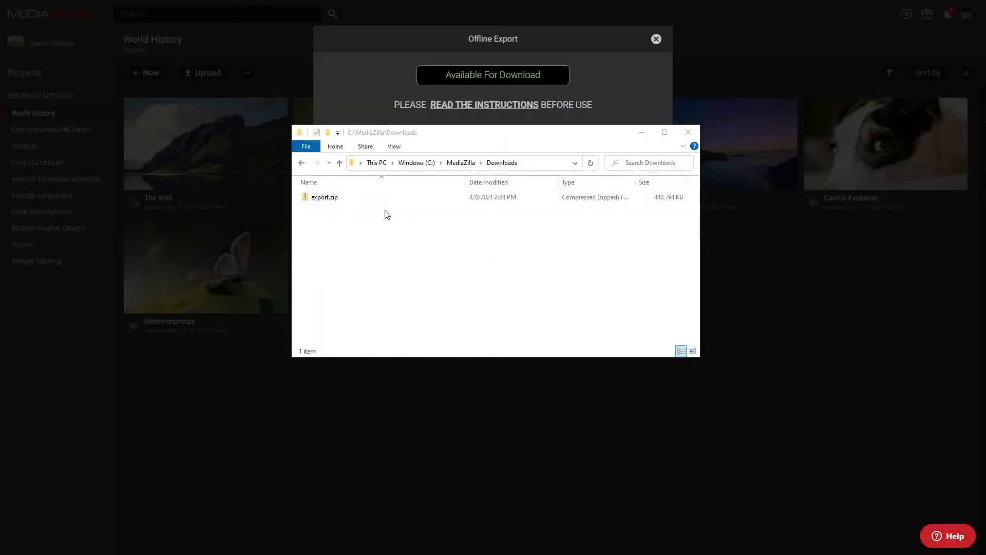
- Extract All from export.zip in C:\MediaZilla\Downloads
right_click(324, 197)
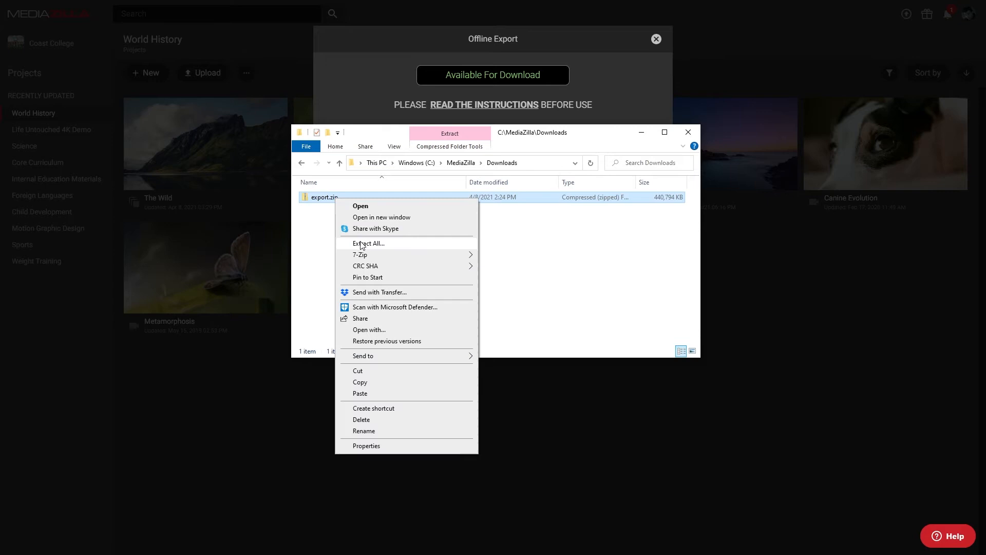
click(368, 243)
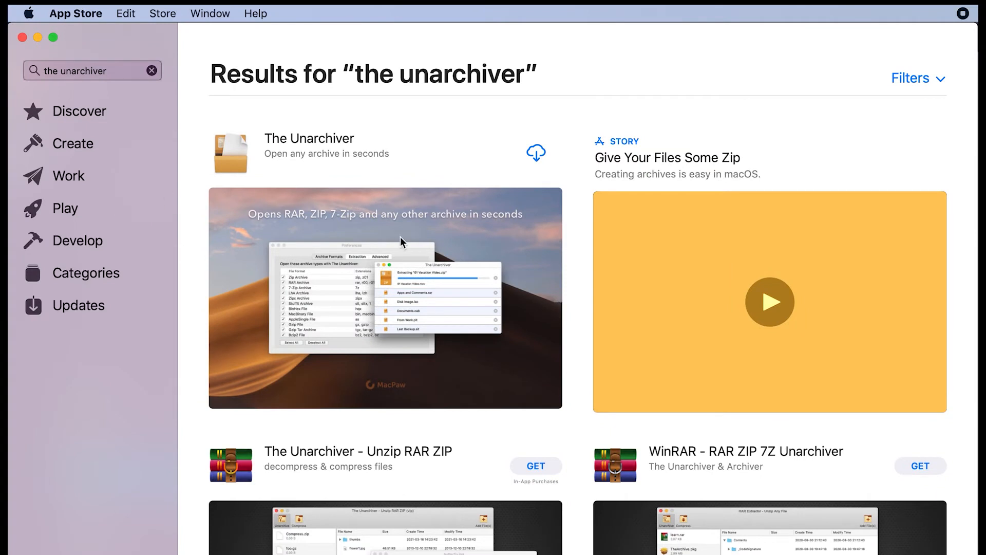
mouse_move(539, 160)
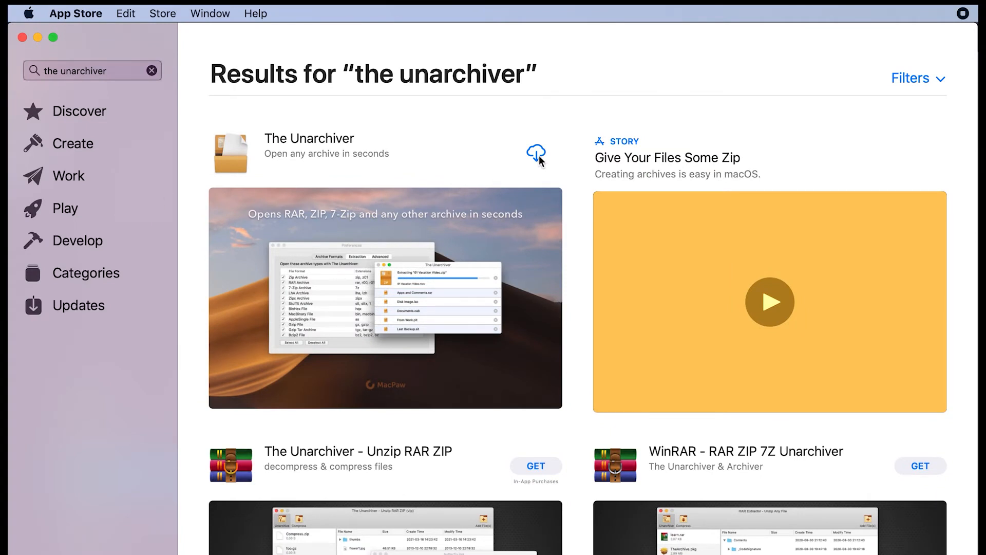
mouse_move(394, 246)
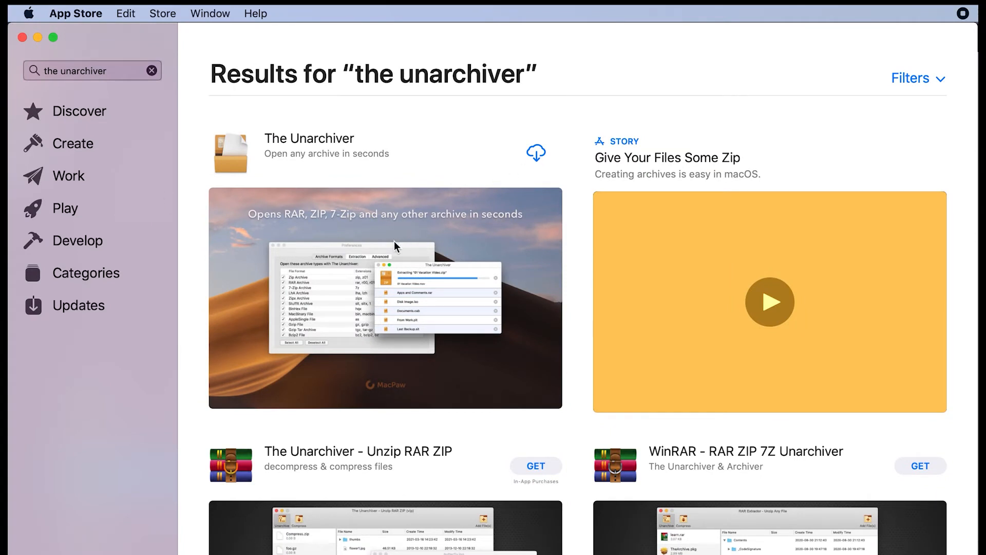
mouse_move(145, 91)
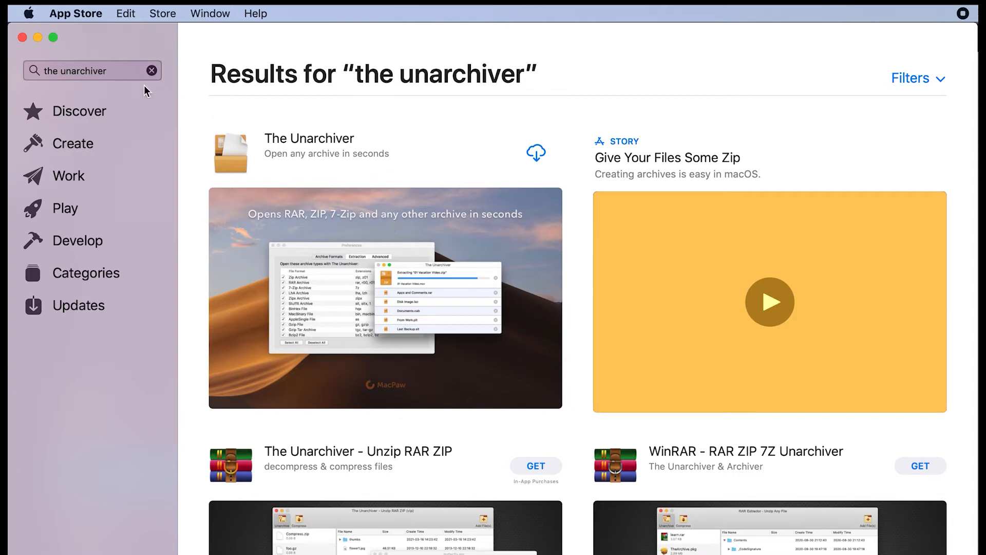
click(44, 71)
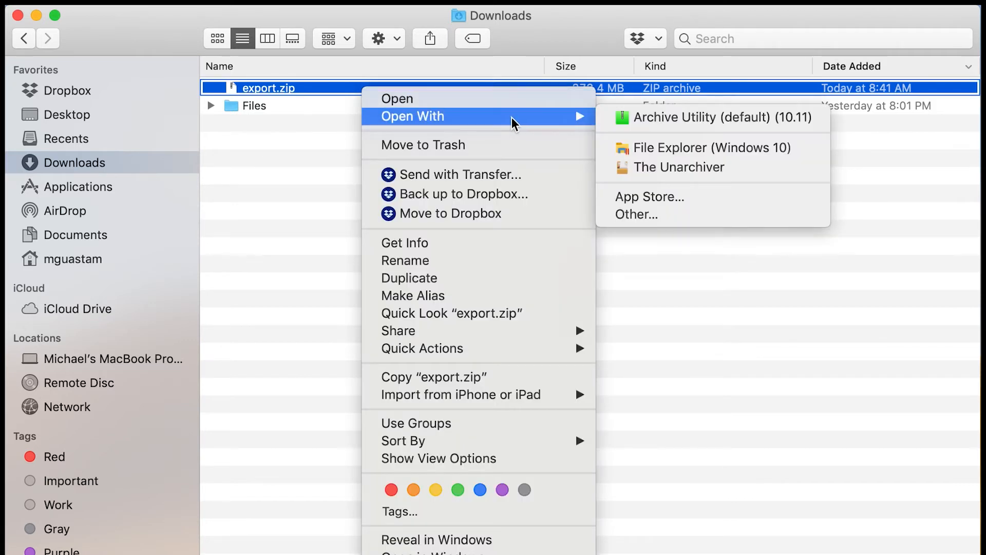
mouse_move(665, 171)
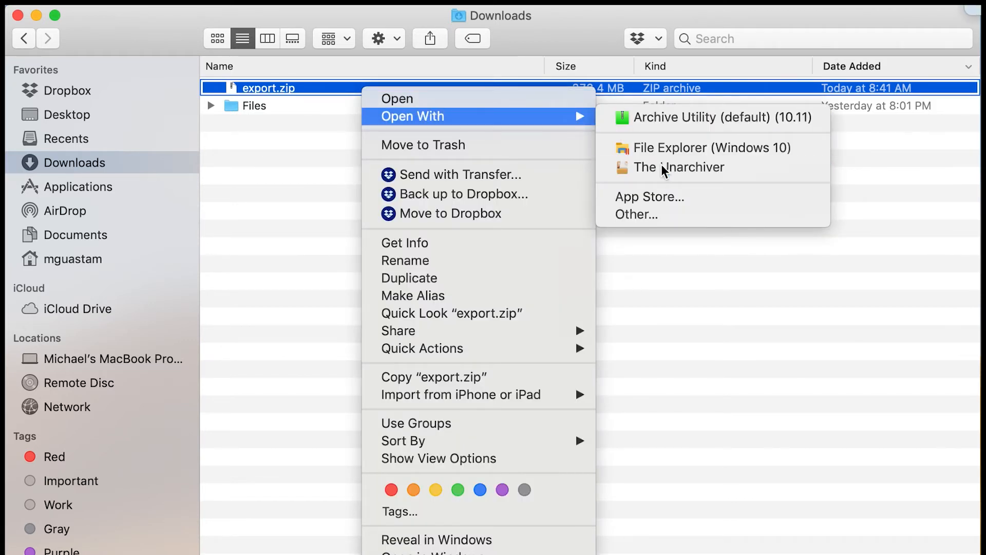
- Unpack export.zip with The Unarchiver and enter the new export folder
click(679, 166)
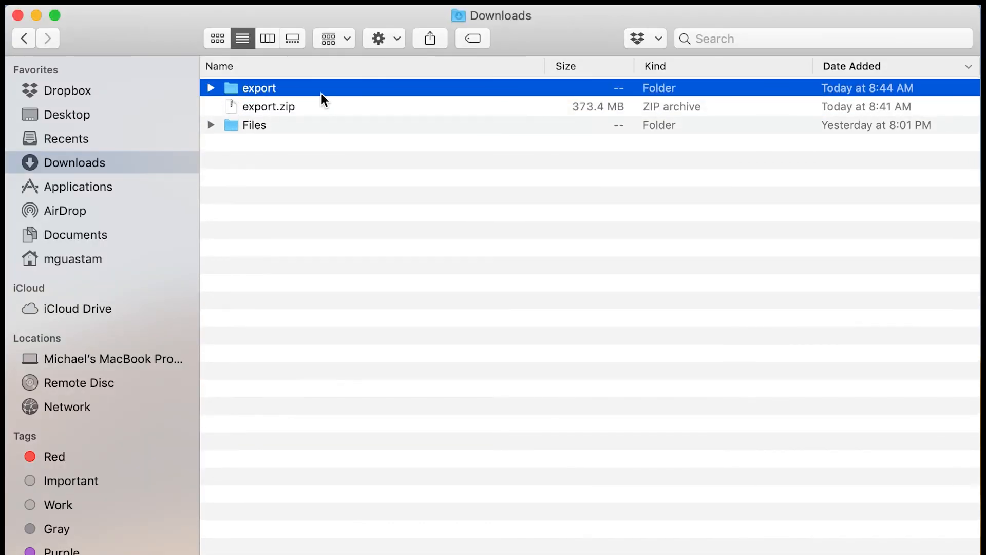
click(211, 88)
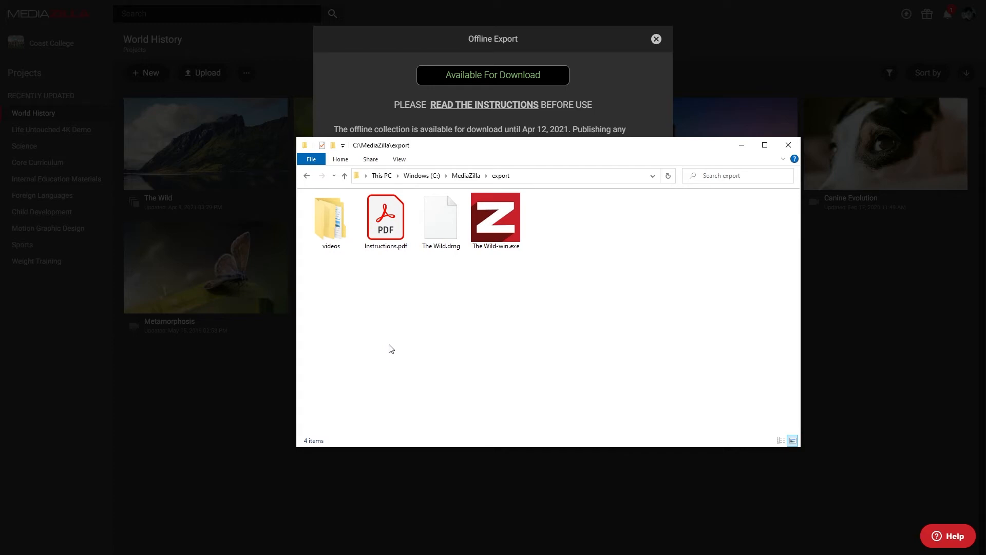
click(330, 220)
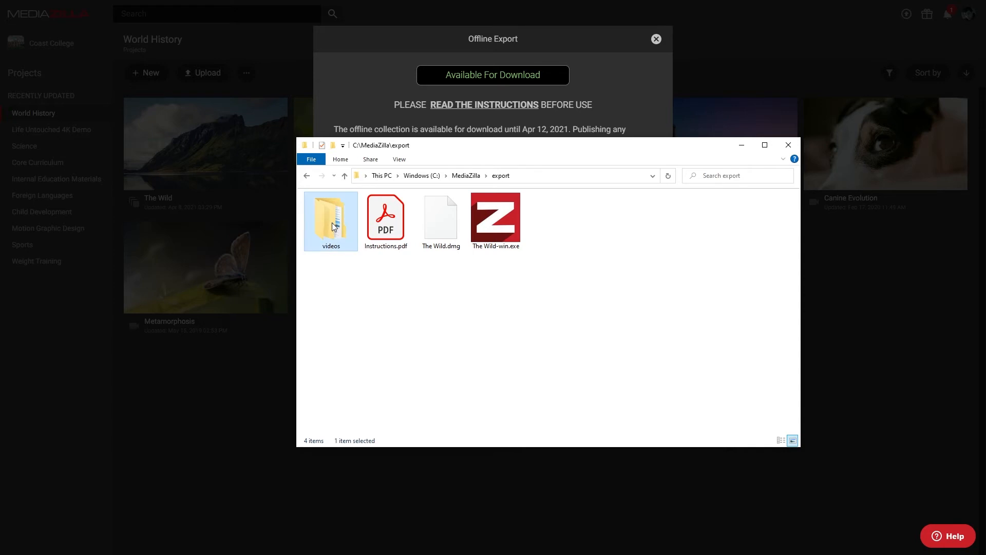
mouse_move(426, 279)
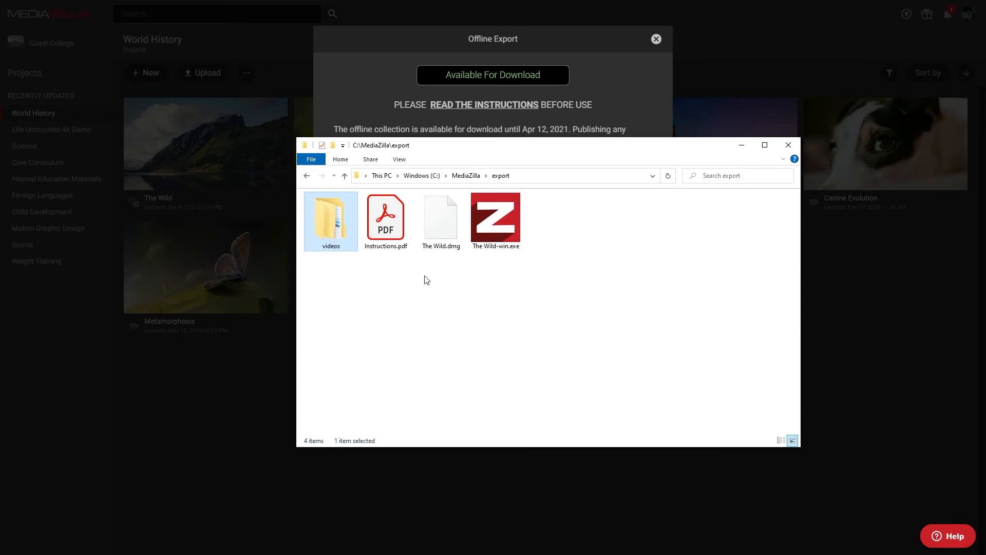
click(441, 216)
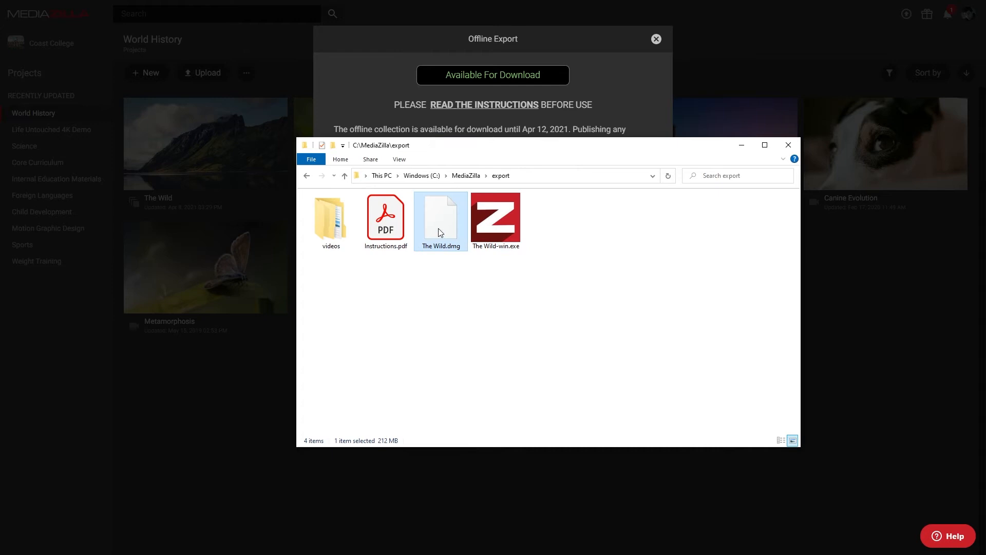
click(386, 220)
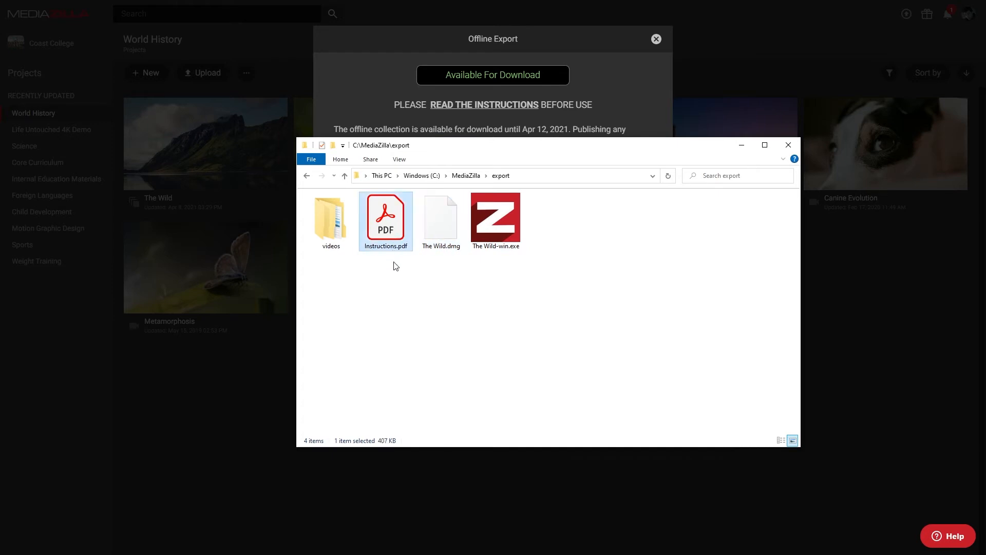
mouse_move(469, 256)
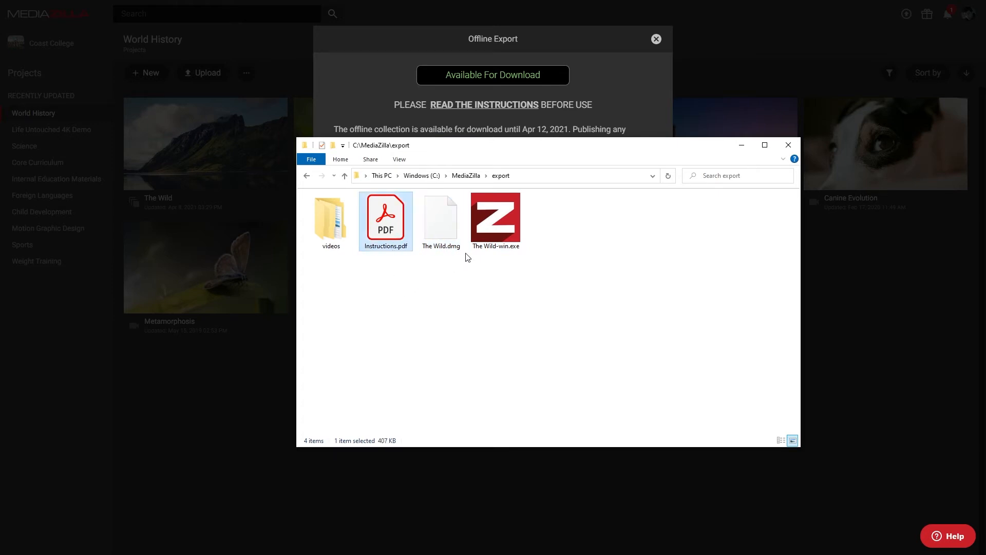
click(441, 219)
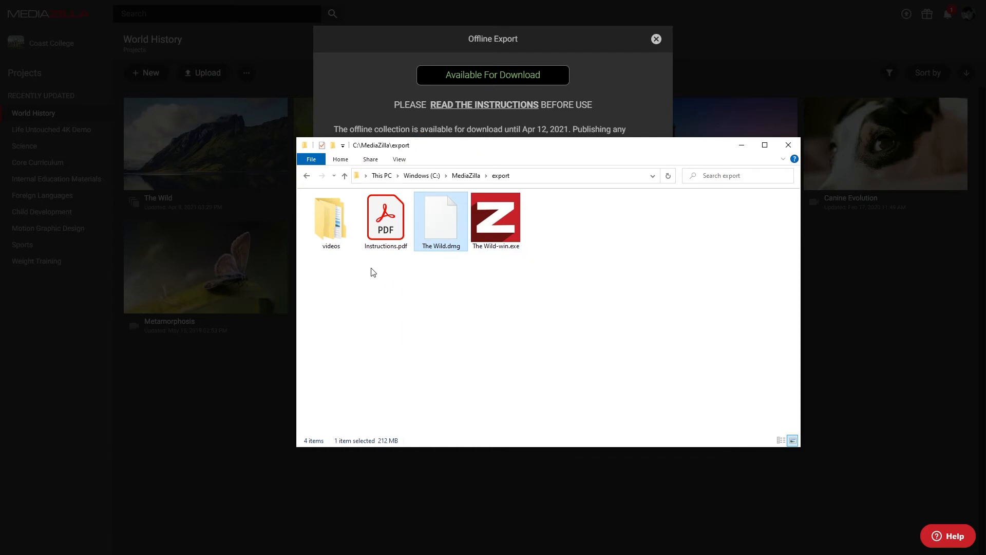
click(330, 217)
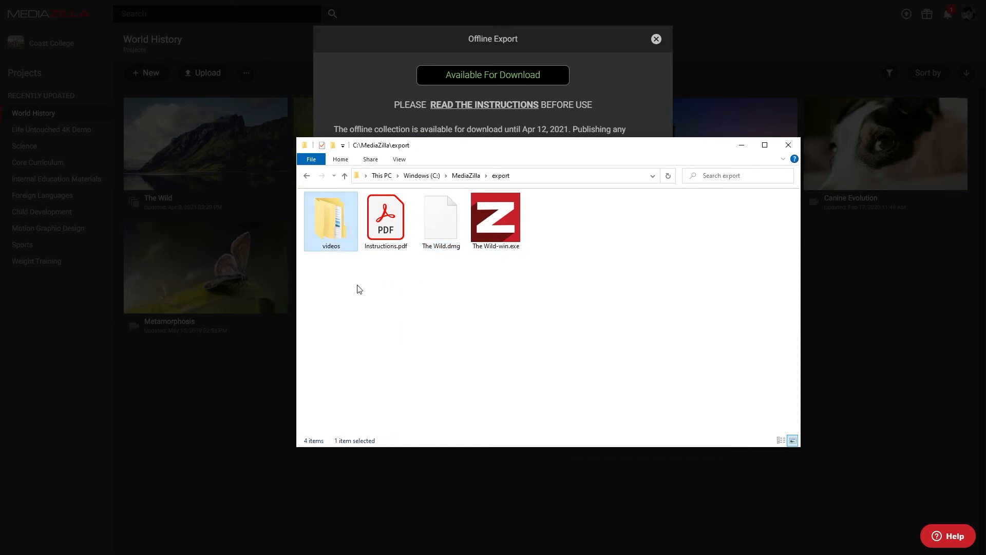
click(385, 217)
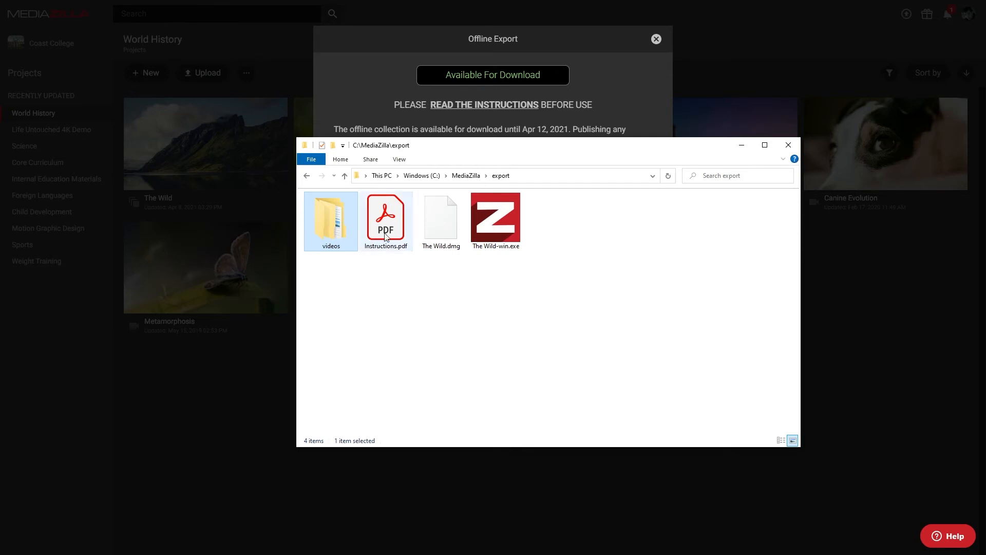
- Read Instructions.pdf through to page 2 in Acrobat, then close it
double_click(386, 216)
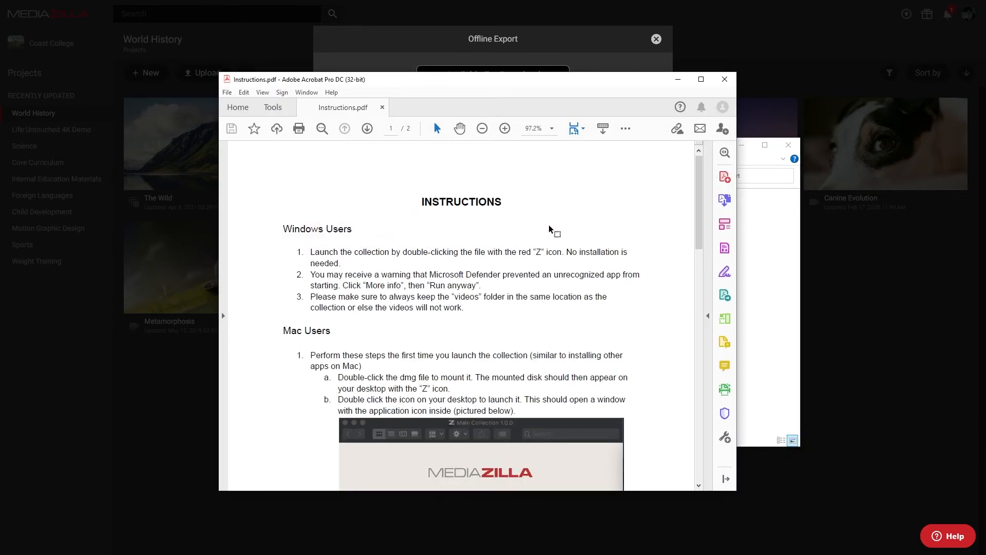
scroll(down, 3)
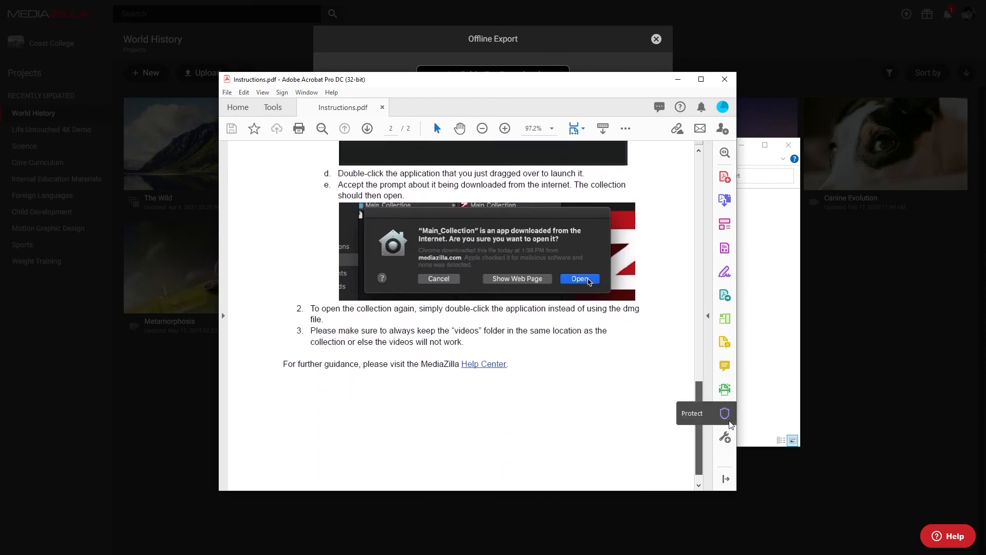
click(343, 129)
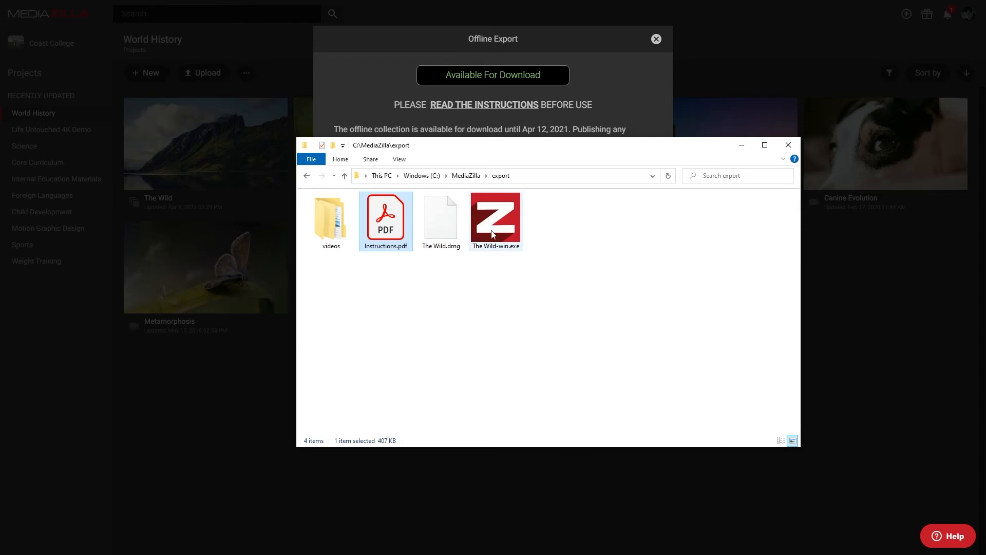
- Run The Wild-win.exe anyway past the SmartScreen warning via More info
double_click(495, 217)
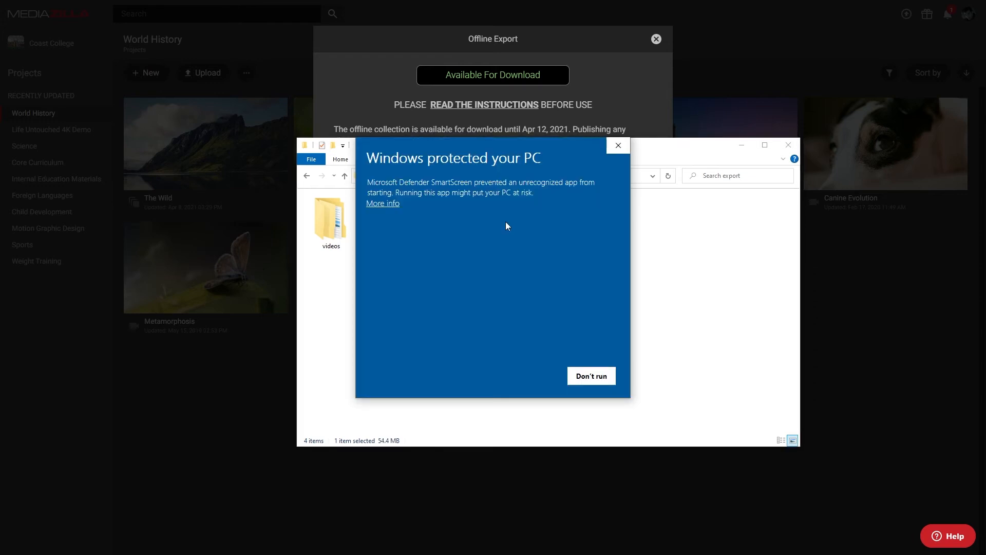
click(382, 203)
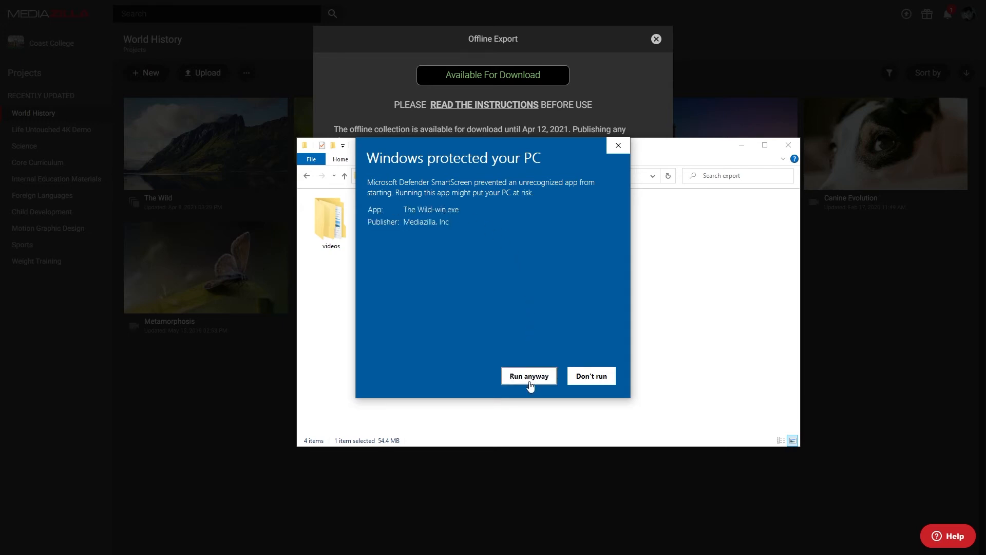
click(528, 376)
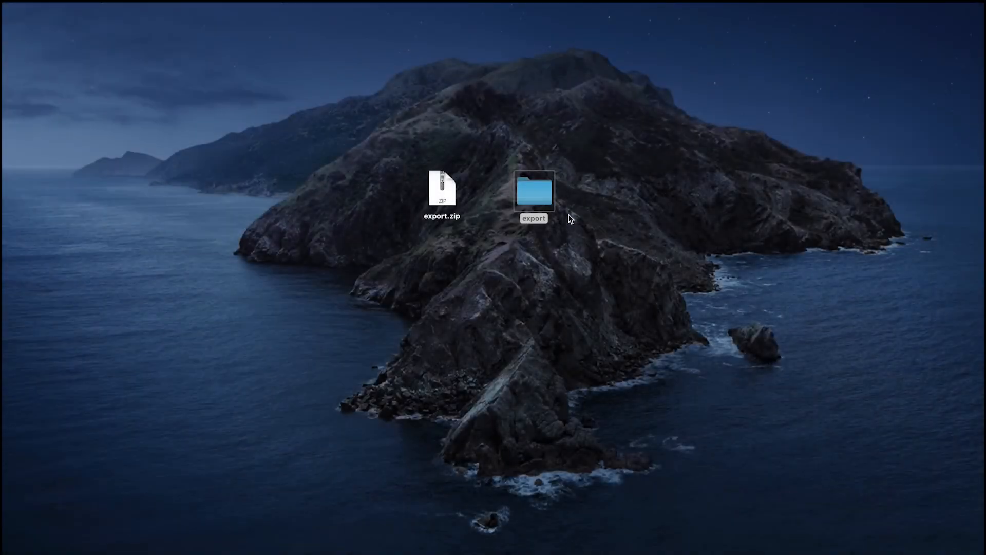
- Mount Main Collection.dmg from the export folder as the Main Collection 1.0.0 disk
double_click(534, 190)
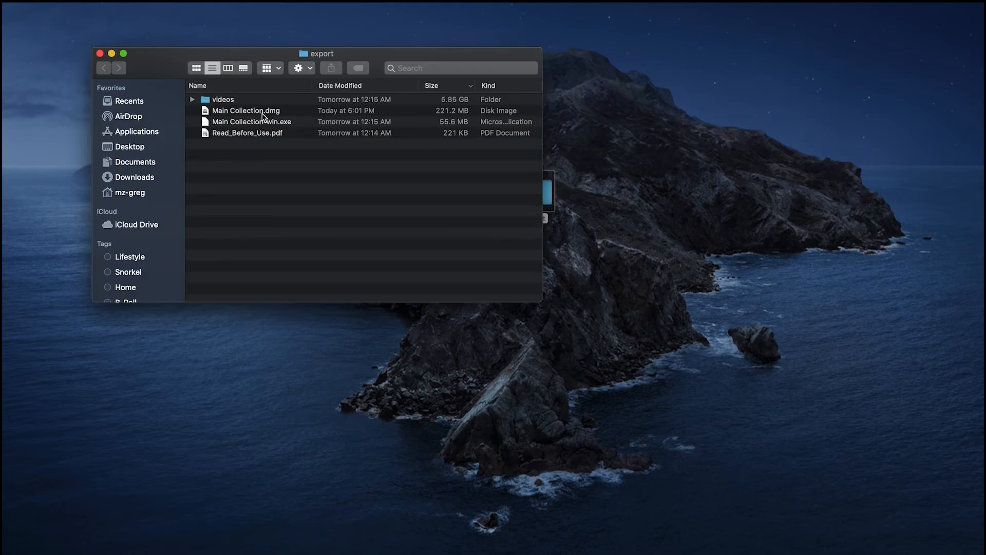
mouse_move(272, 119)
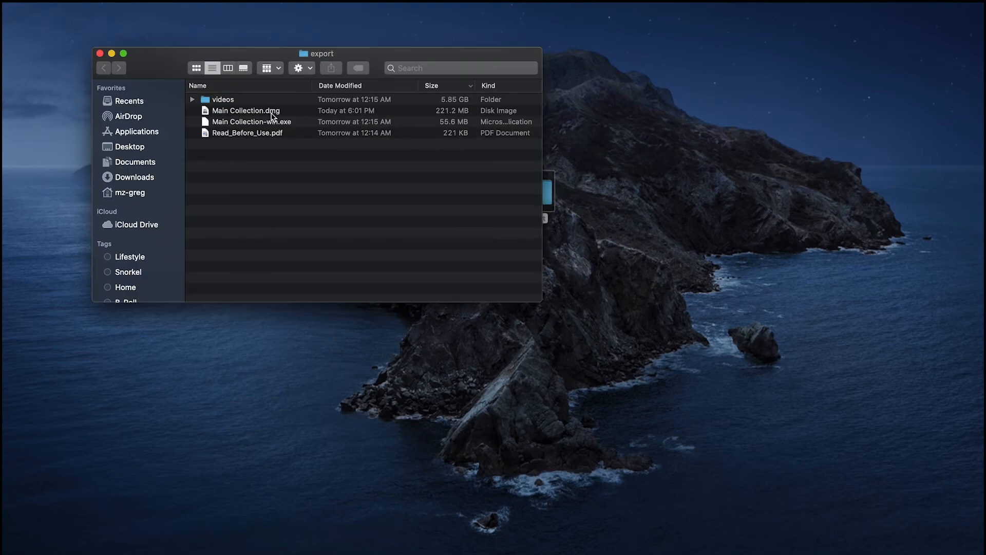
click(245, 110)
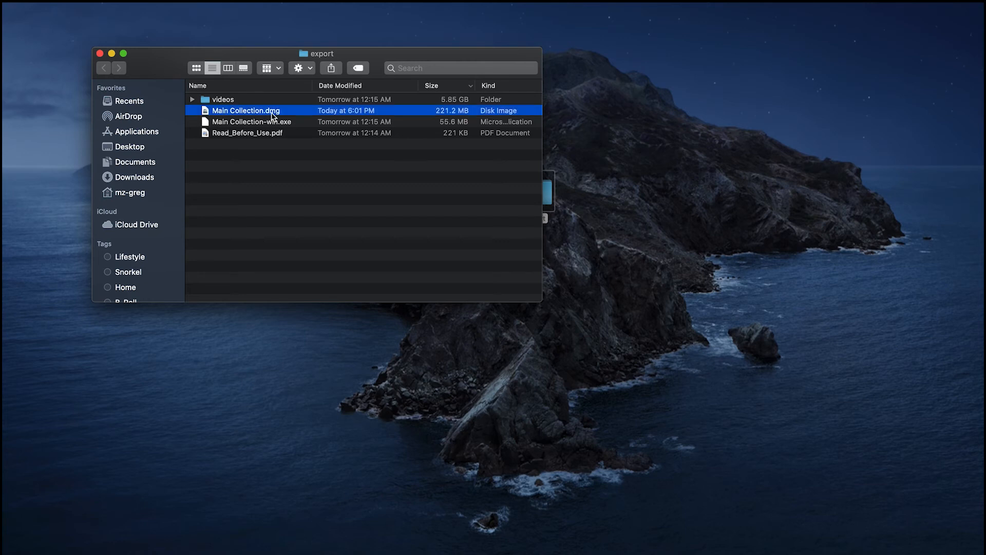
double_click(246, 110)
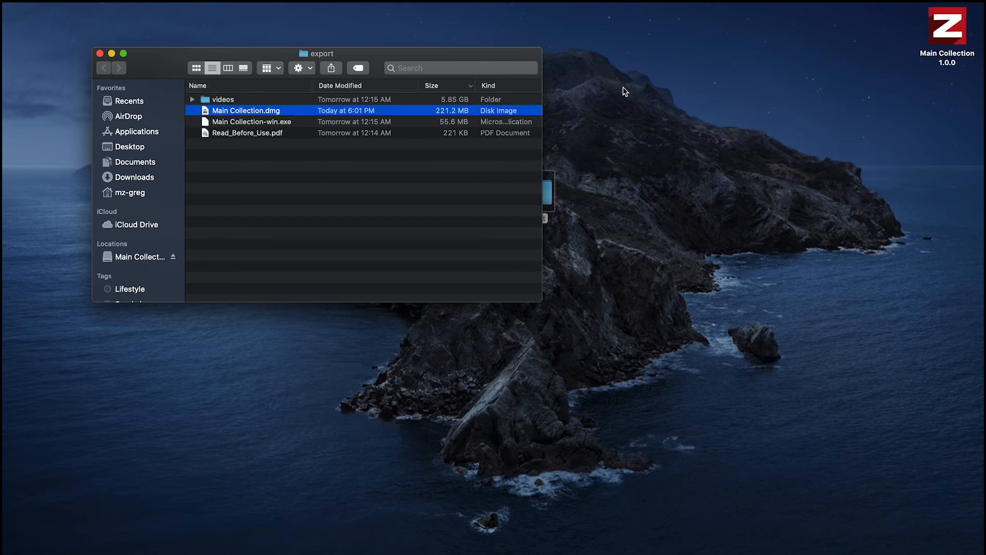
mouse_move(941, 37)
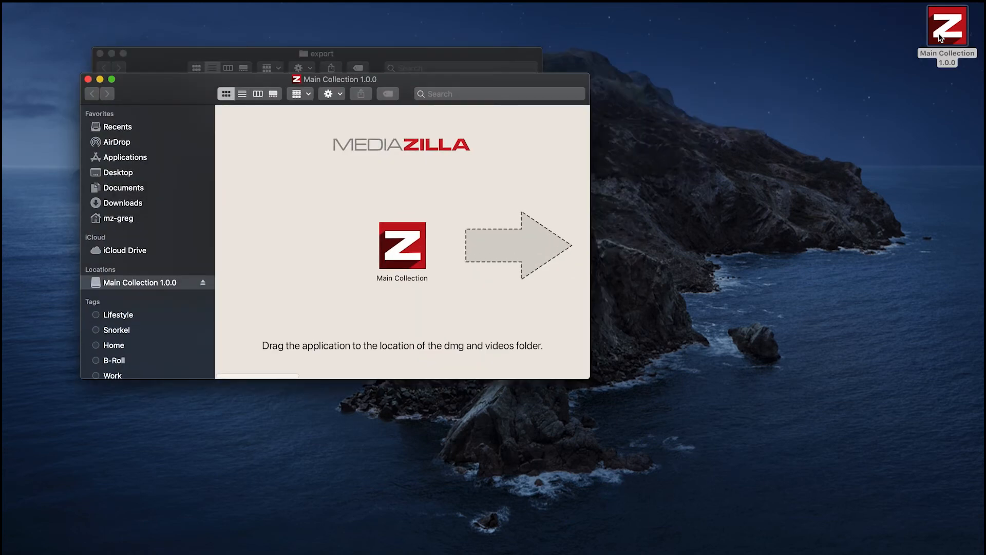
mouse_move(394, 206)
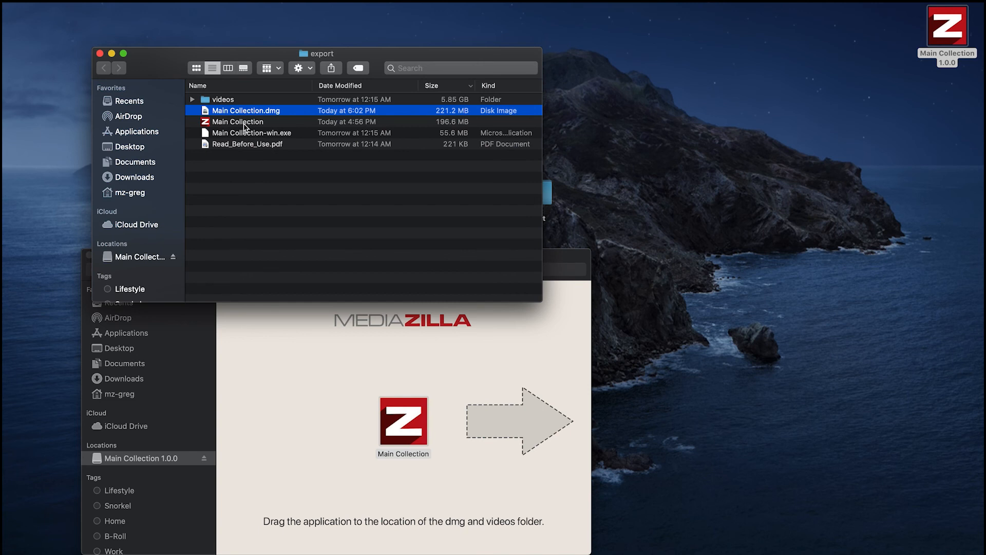
- Launch the copied Main Collection app and allow it past the downloaded-app prompt
click(238, 121)
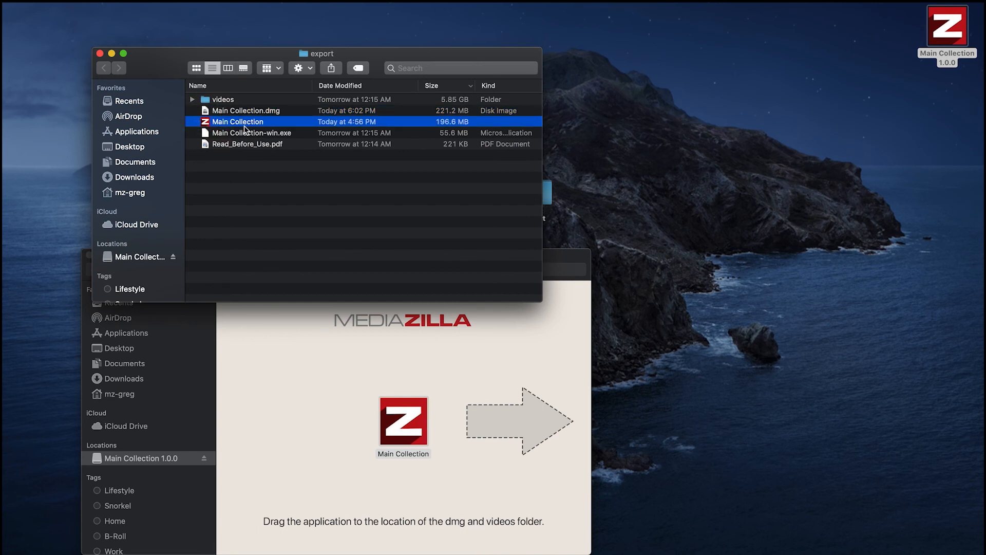
double_click(237, 121)
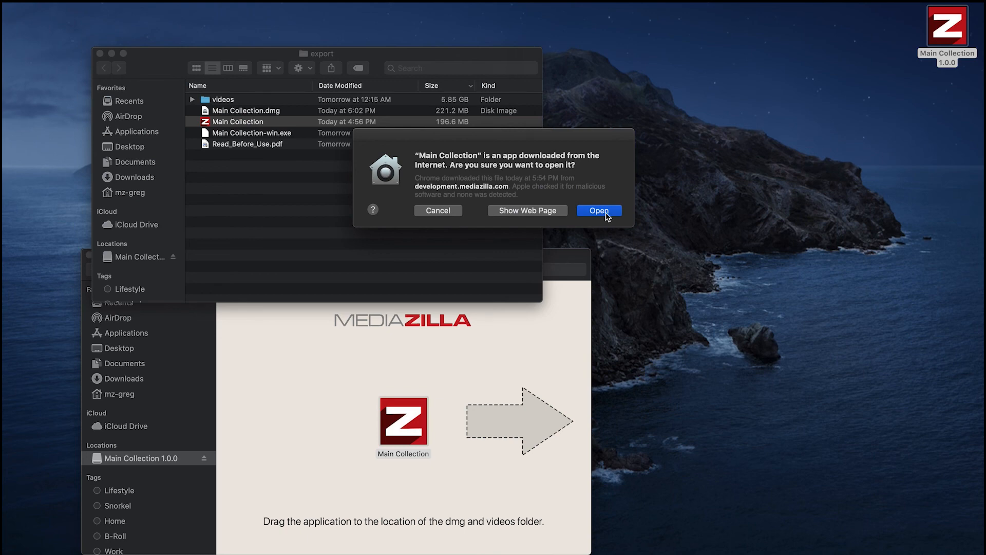
click(598, 210)
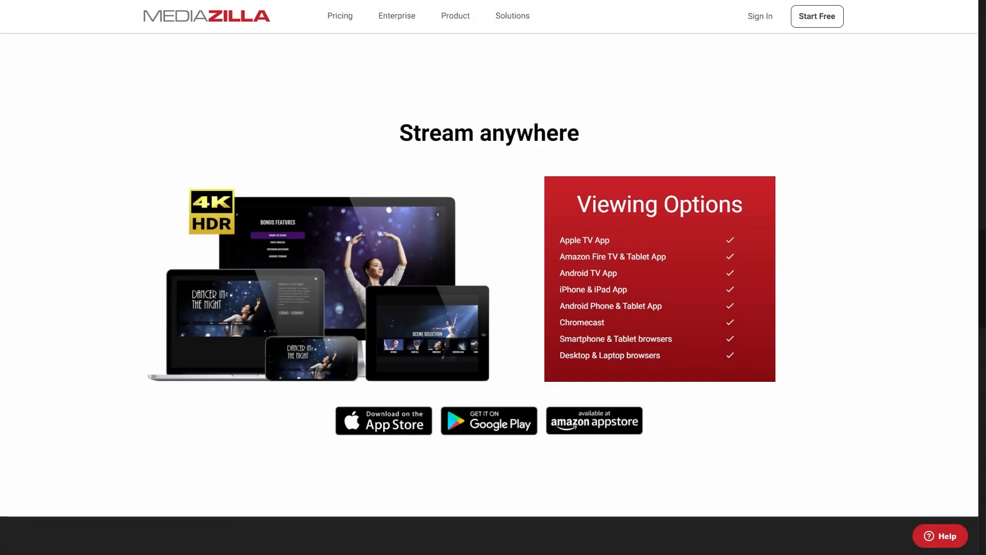
mouse_move(374, 385)
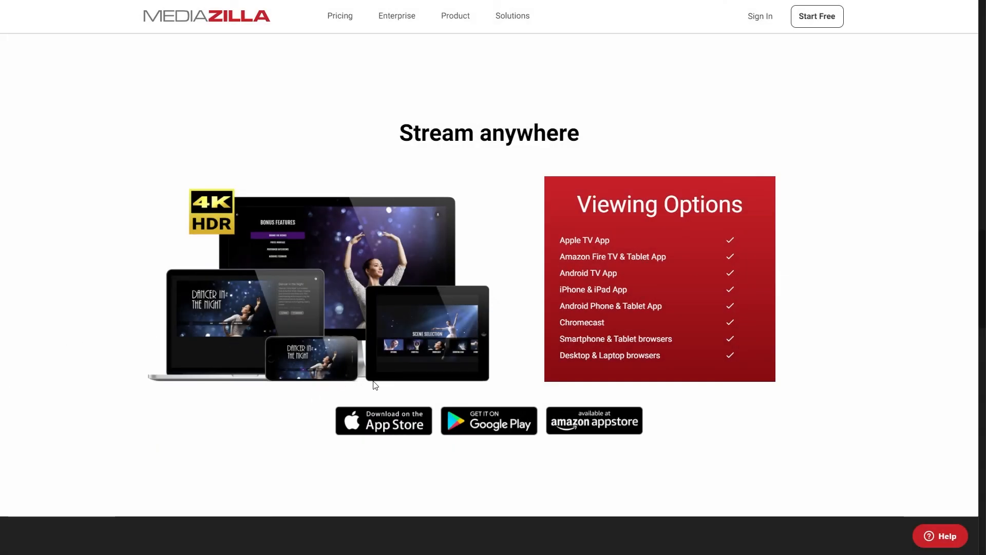